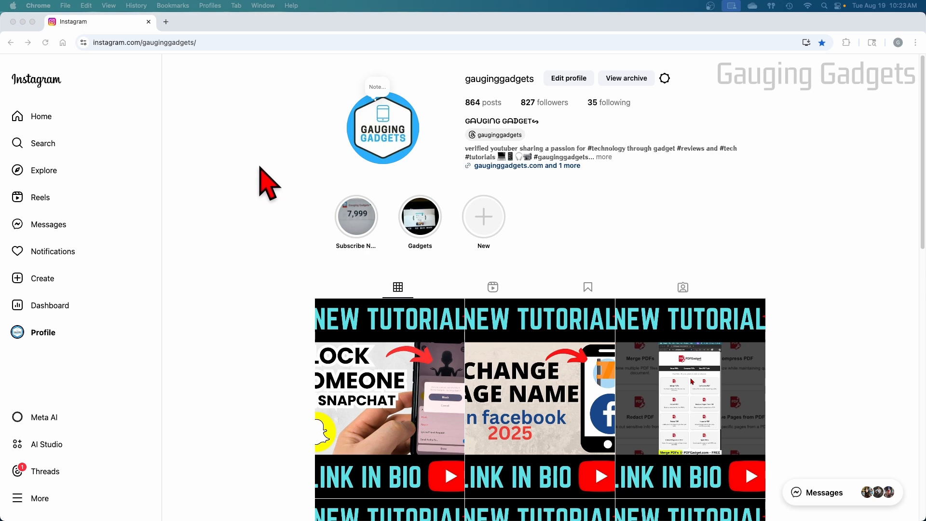
pyautogui.moveTo(275, 204)
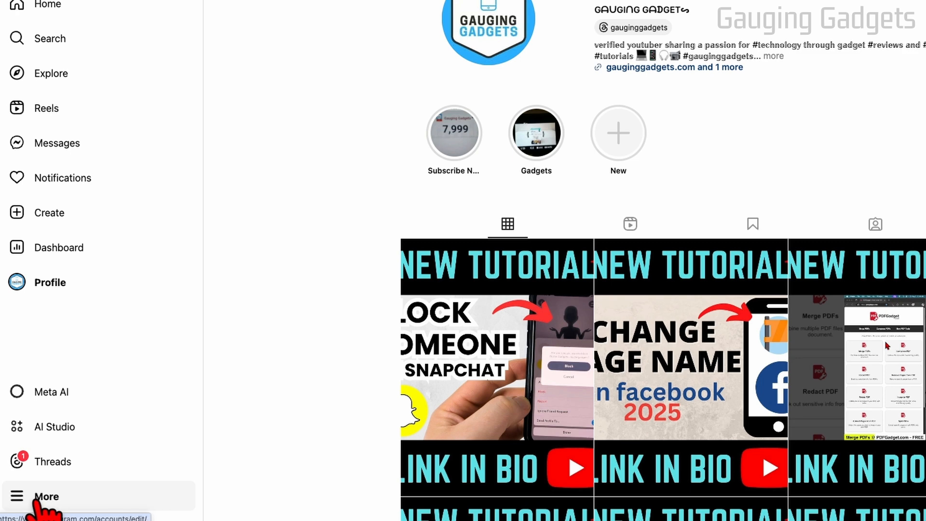
# Begin changing the password for the gauginggadgets account through Accounts Center's Password and security settings.
pyautogui.click(43, 496)
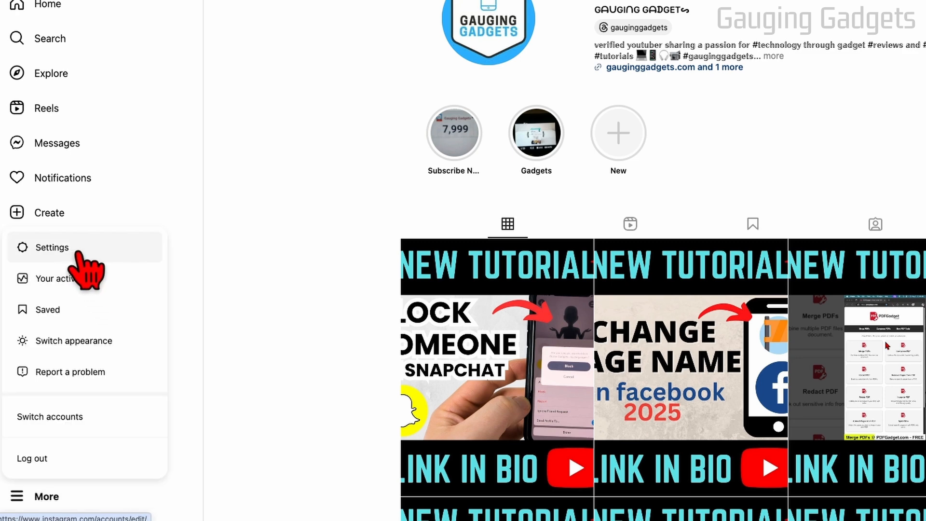
pyautogui.click(51, 248)
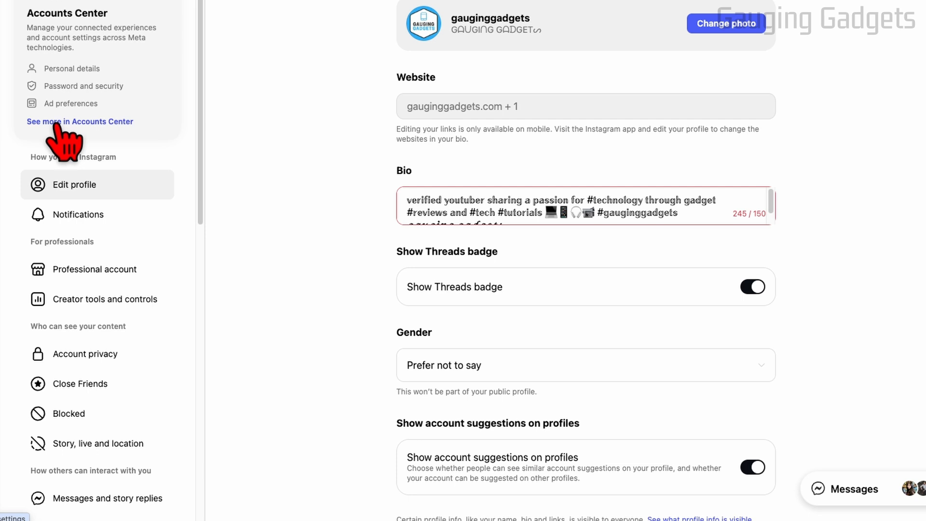
pyautogui.click(80, 121)
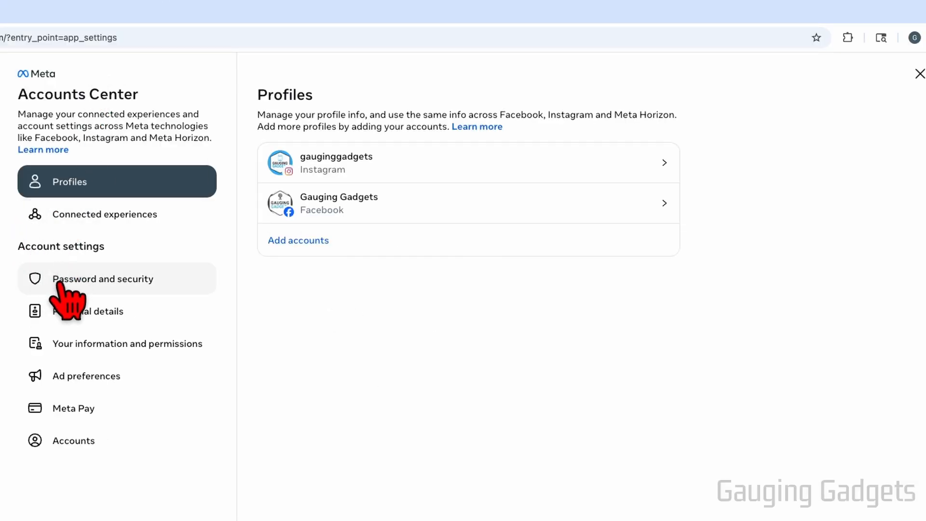
pyautogui.click(103, 279)
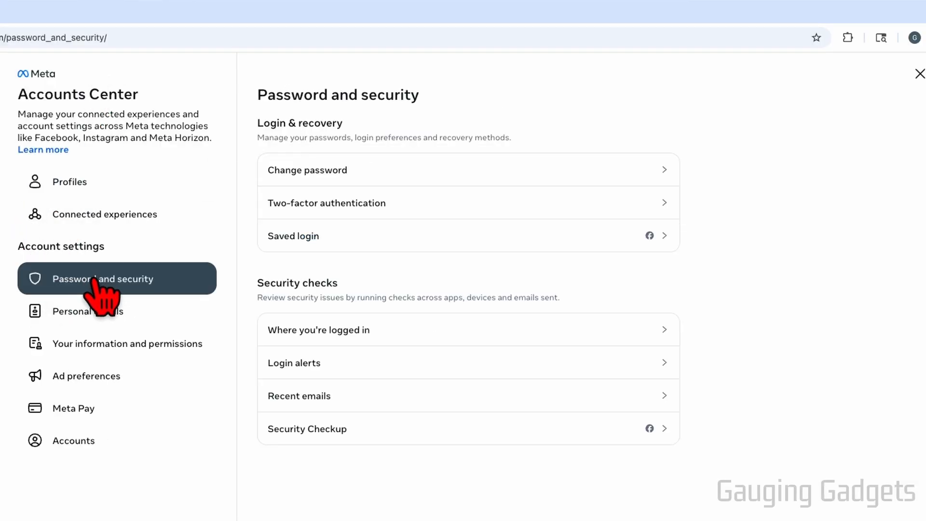
pyautogui.click(321, 174)
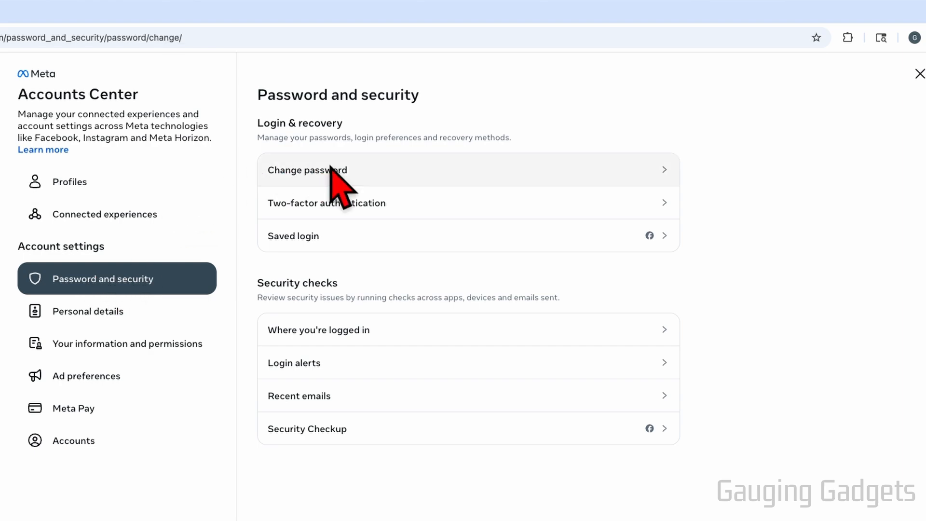
pyautogui.click(307, 170)
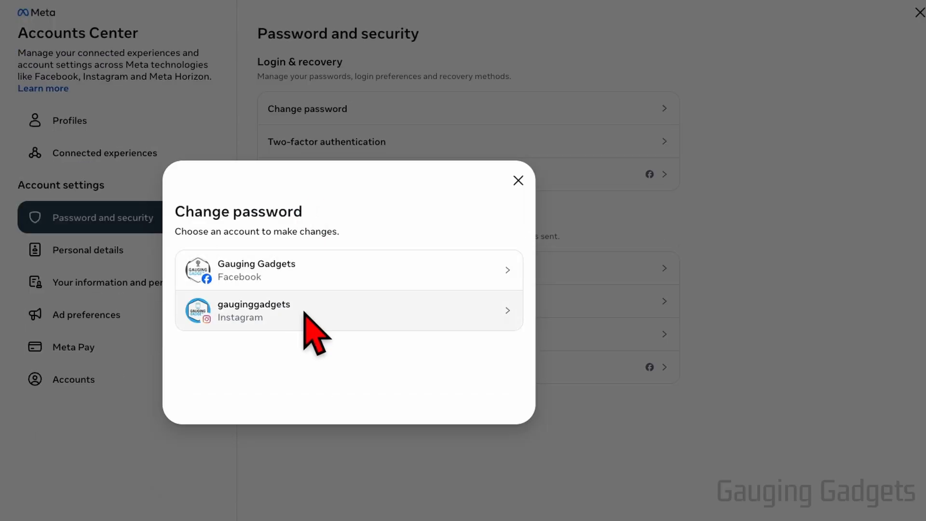
pyautogui.click(253, 311)
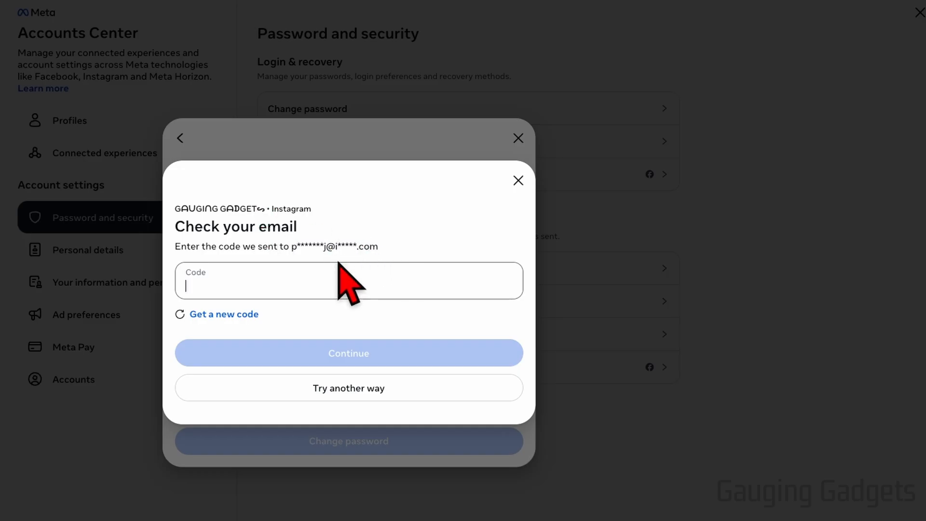